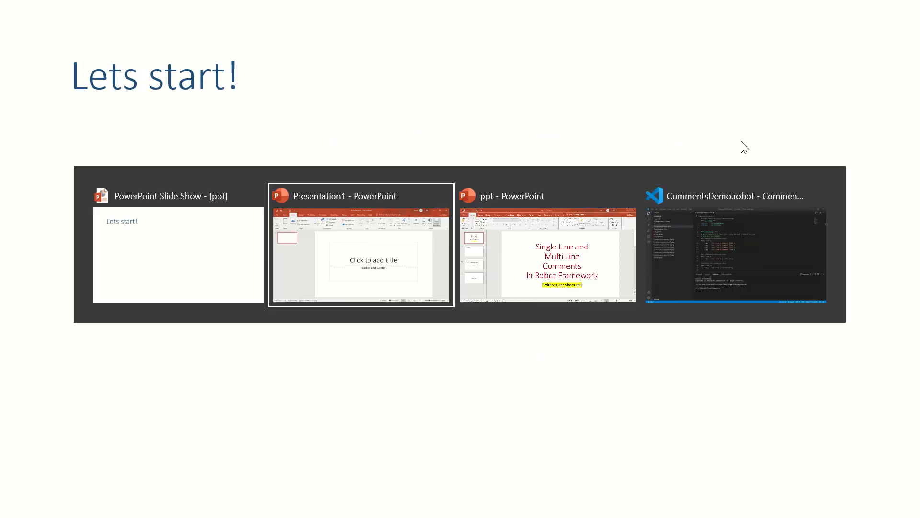
Bring the CommentsDemo.robot editor to the front in Visual Studio Code.
{"action": "left_click", "coordinate": [734, 244]}
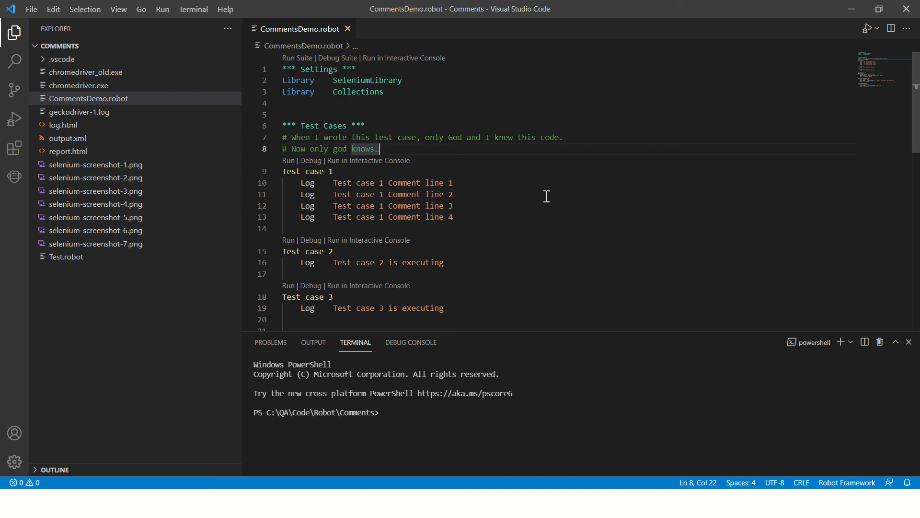
{"action": "mouse_move", "coordinate": [460, 194]}
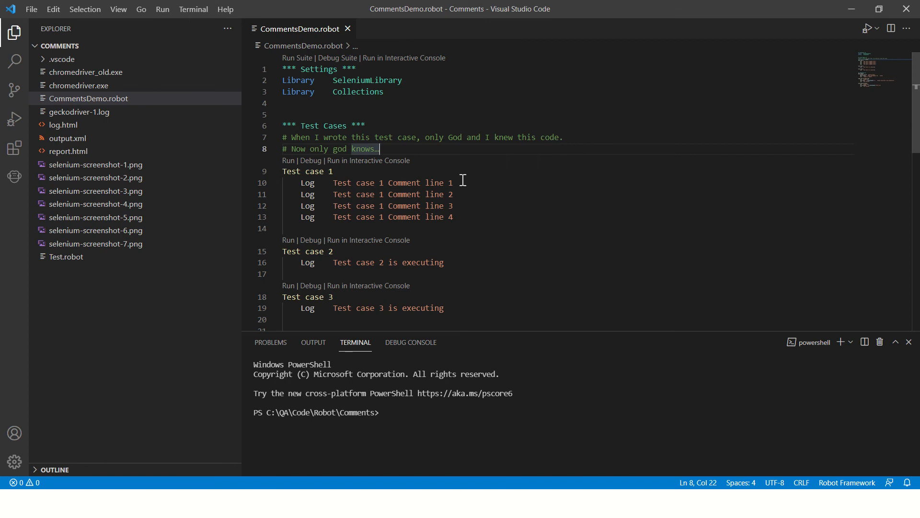
{"action": "mouse_move", "coordinate": [475, 183]}
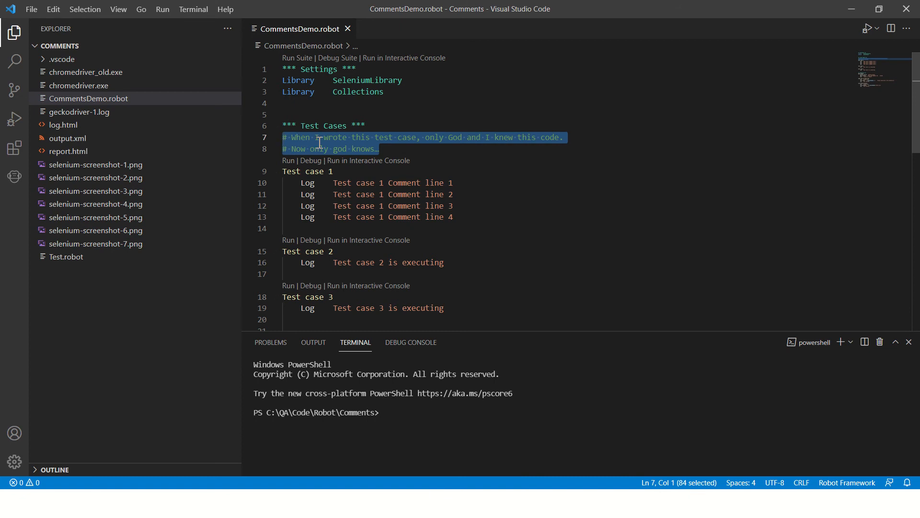
{"action": "left_click", "coordinate": [314, 138]}
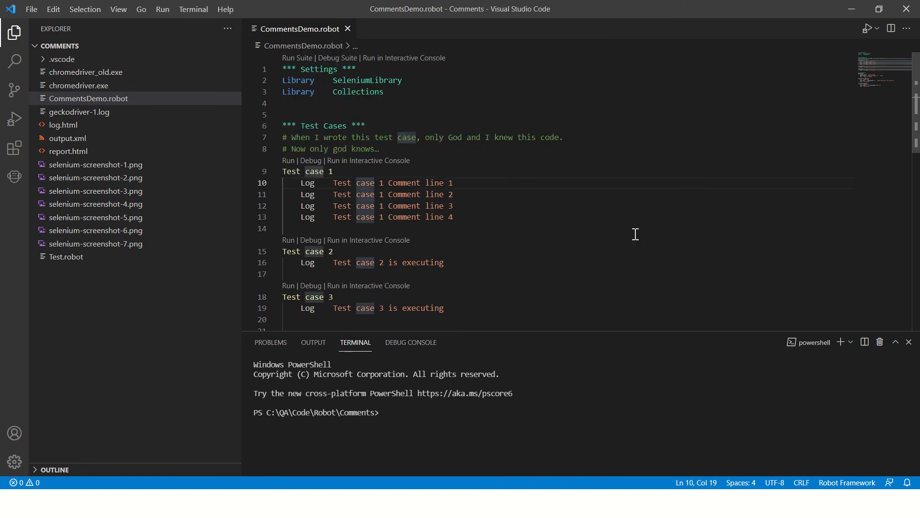
{"action": "mouse_move", "coordinate": [685, 256]}
{"action": "type", "text": "# "}
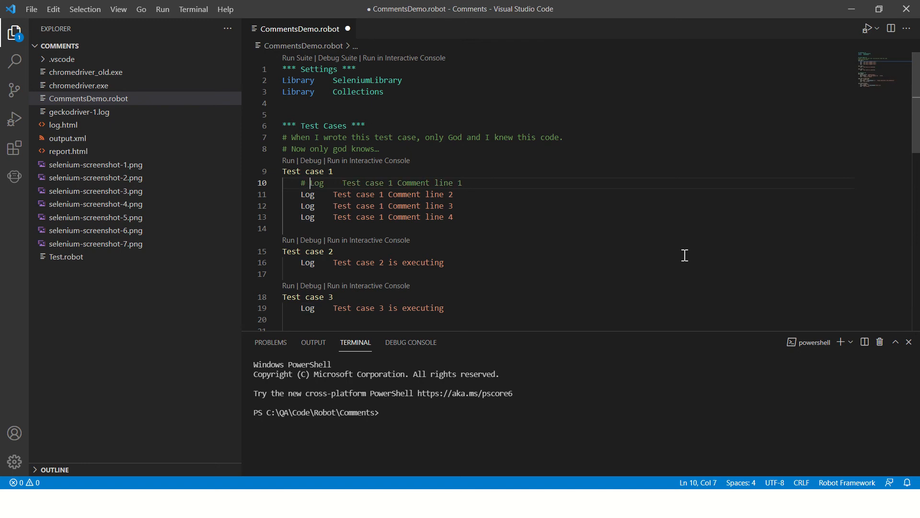
{"action": "key", "text": "Ctrl+S"}
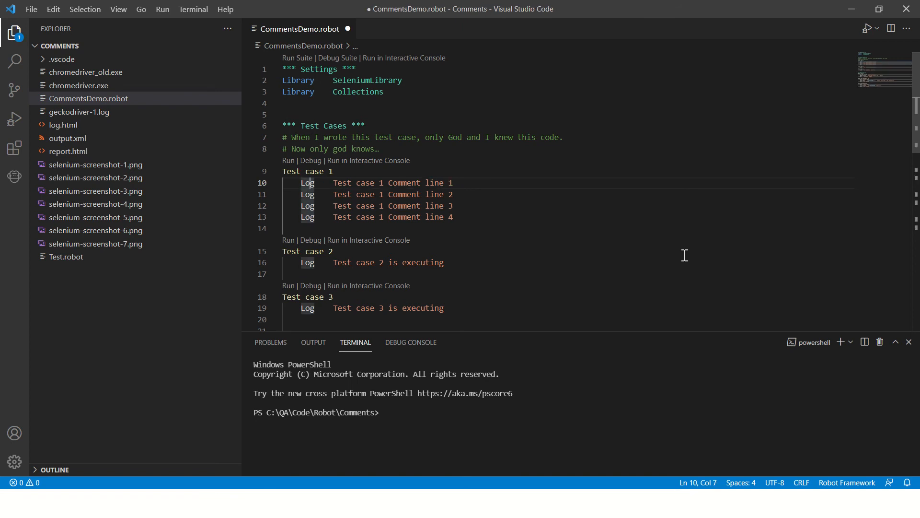
{"action": "left_click_drag", "start_coordinate": [305, 182], "coordinate": [305, 195]}
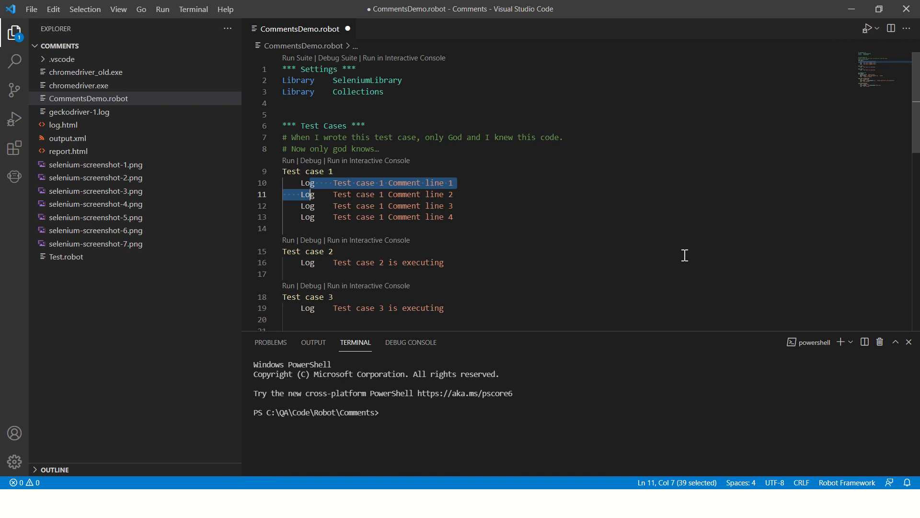
{"action": "key", "text": "ctrl+/"}
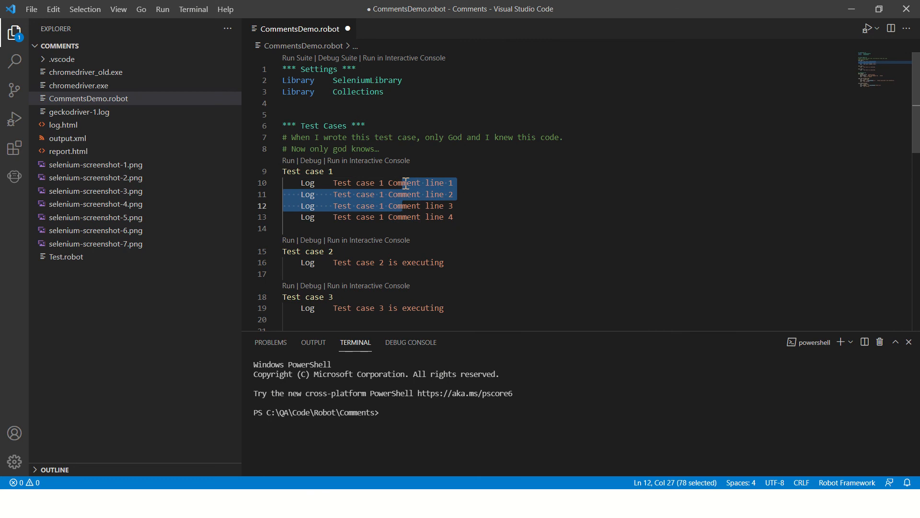
{"action": "left_click", "coordinate": [332, 170]}
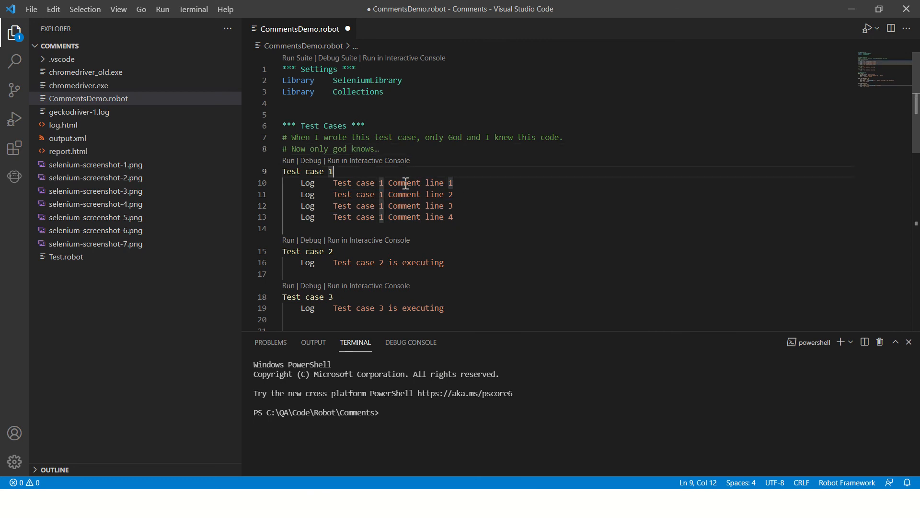
{"action": "double_click", "coordinate": [404, 205]}
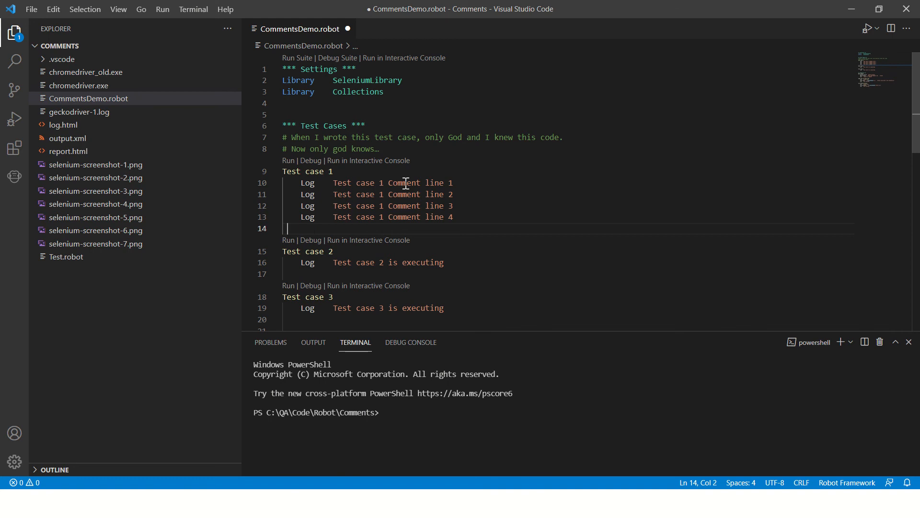
Add a *** Comments *** header above Test case 2 and a *** Test Cases *** header above Test case 3.
{"action": "key", "text": "Enter"}
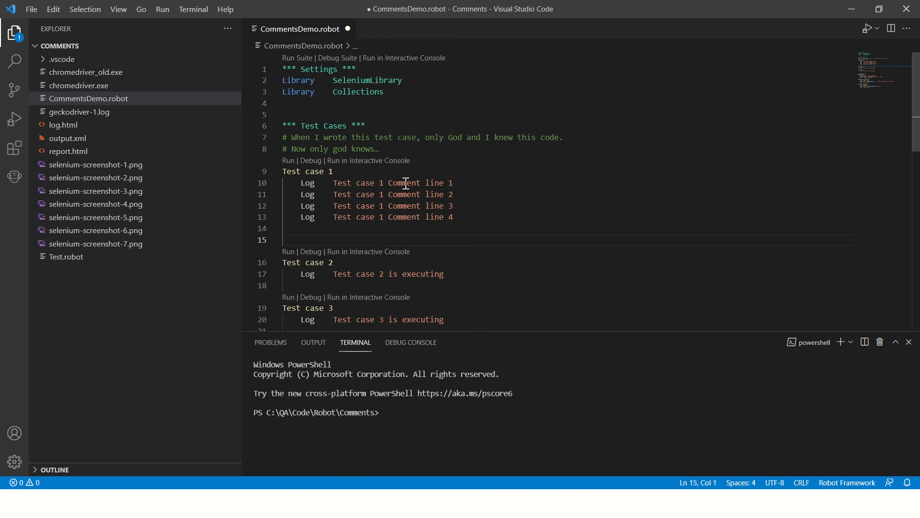
{"action": "type", "text": "*** Co"}
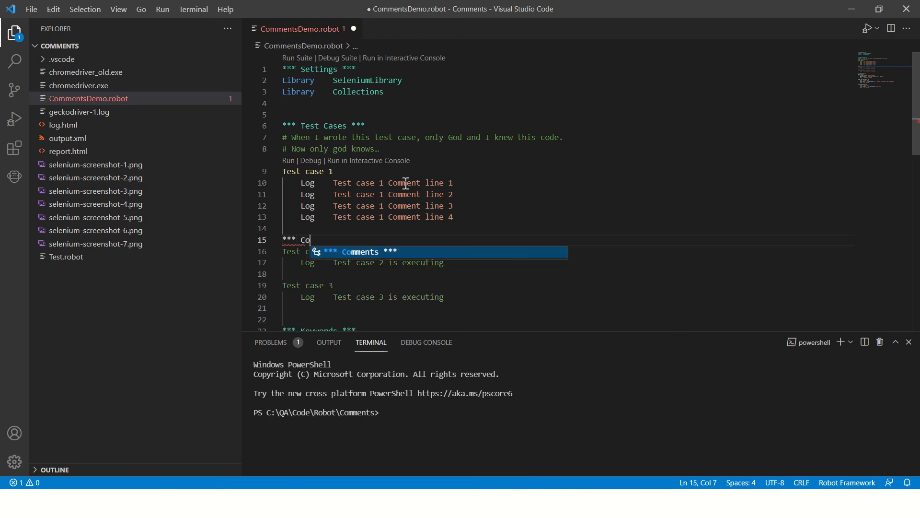
{"action": "key", "text": "Tab"}
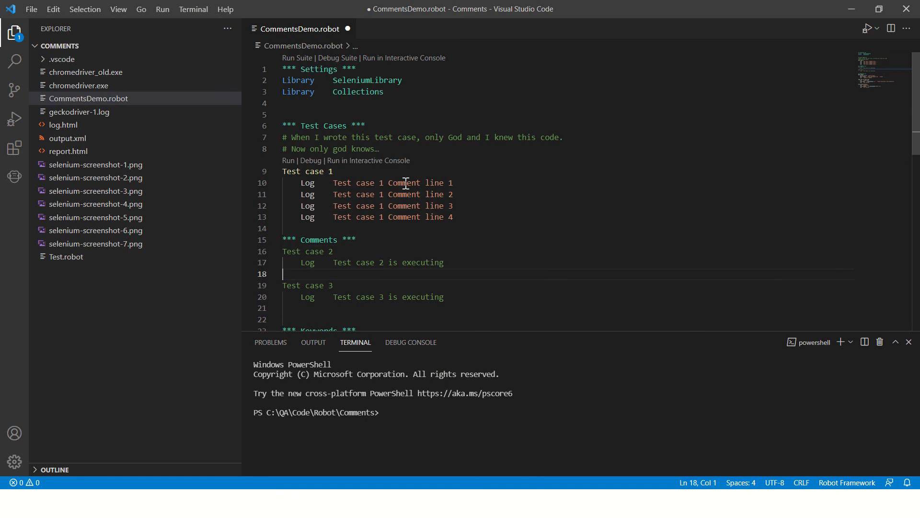
{"action": "type", "text": "***"}
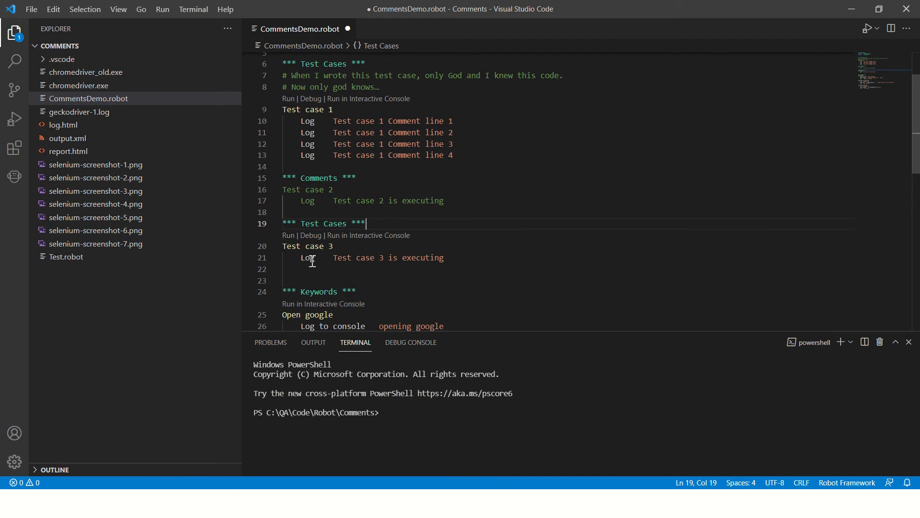
{"action": "mouse_move", "coordinate": [375, 251]}
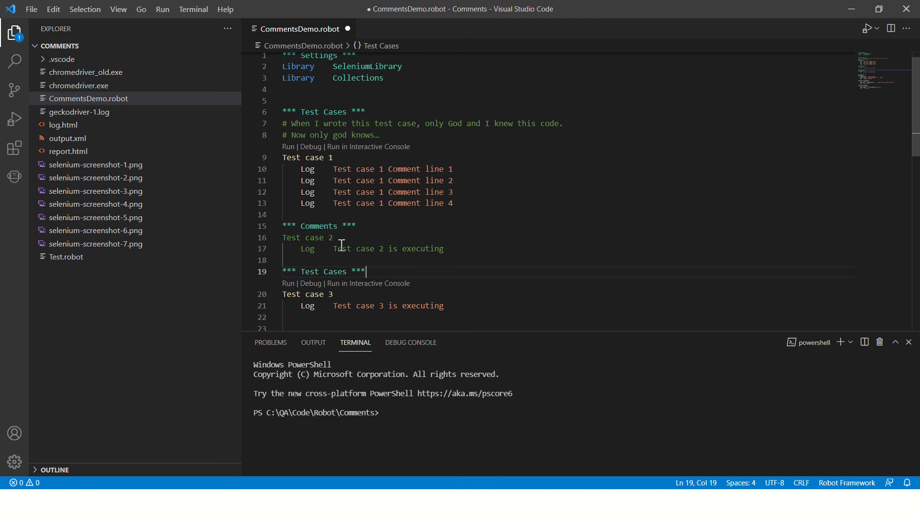
{"action": "mouse_move", "coordinate": [346, 295]}
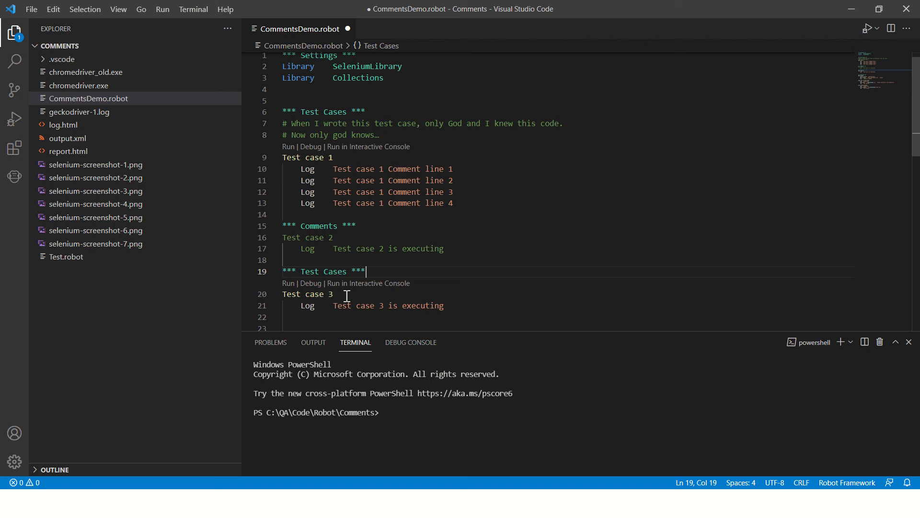
{"action": "mouse_move", "coordinate": [303, 73]}
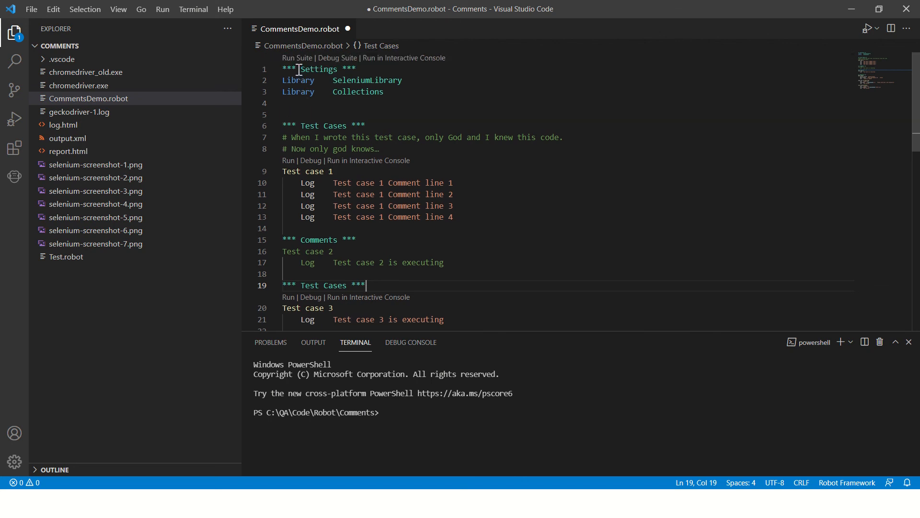
Run the suite so Test case 1 and Test case 3 pass, then return to the slide show.
{"action": "left_click", "coordinate": [297, 57]}
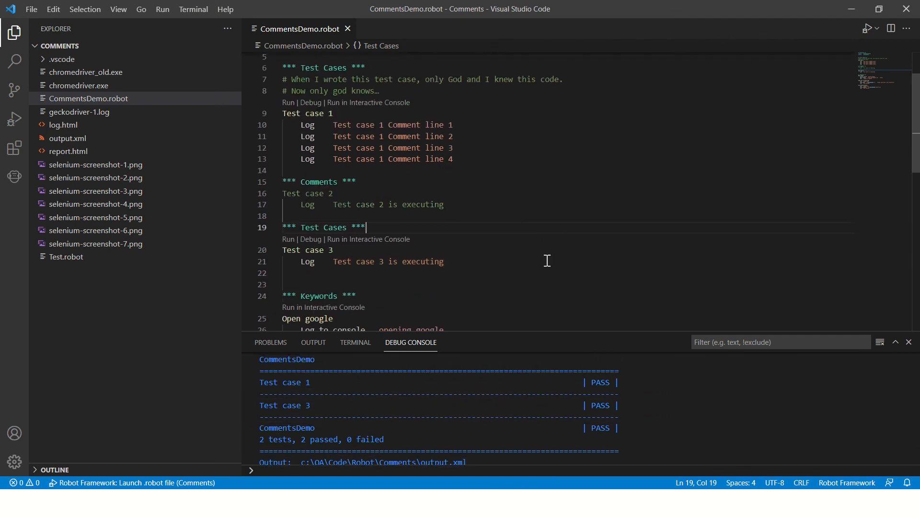
{"action": "key", "text": "Alt+Tab"}
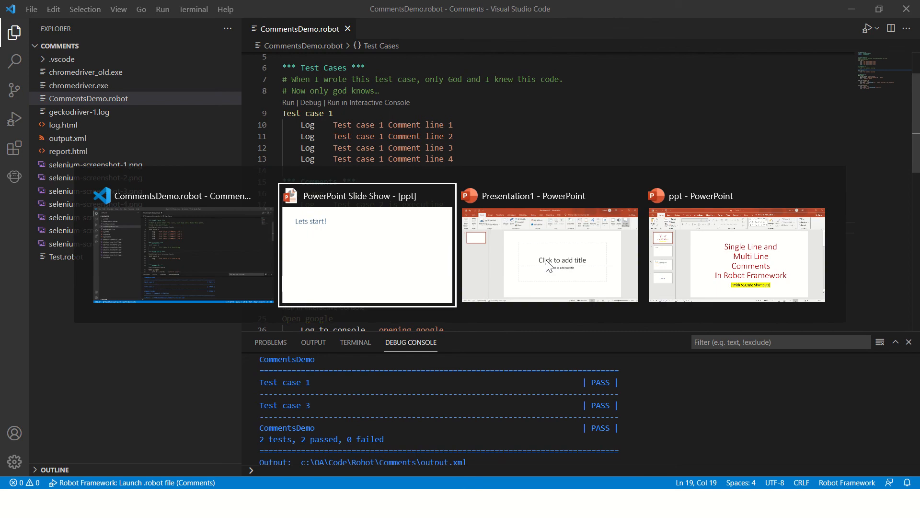